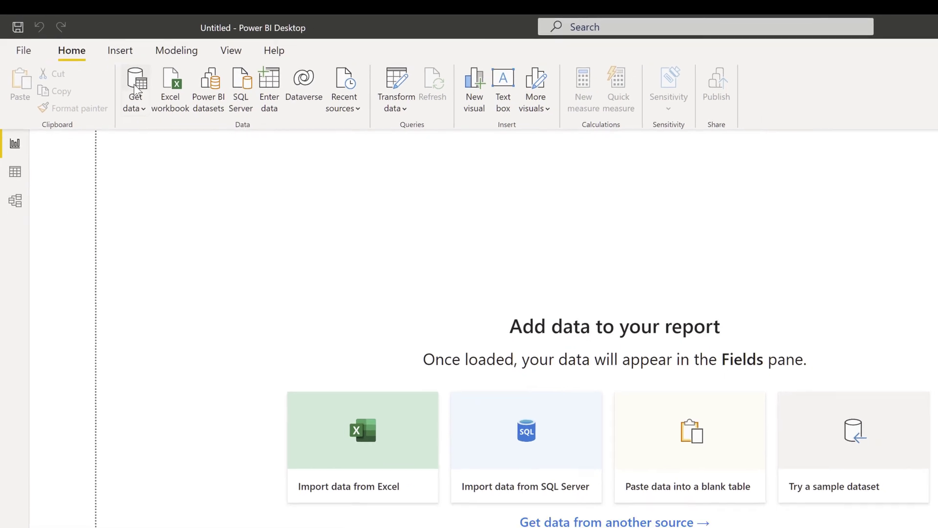
Step: Search the data source list for 'Salesforce' and select the Salesforce Objects connector
click(132, 90)
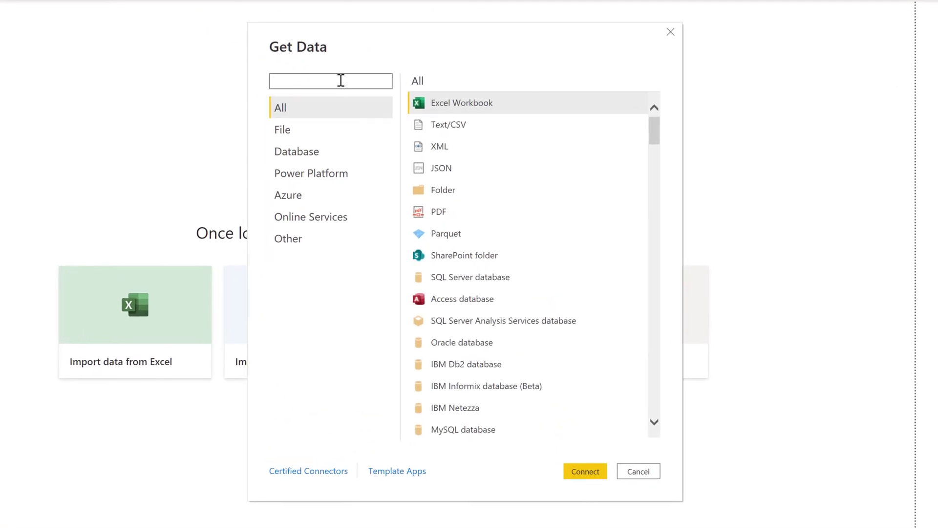
text(Salesf)
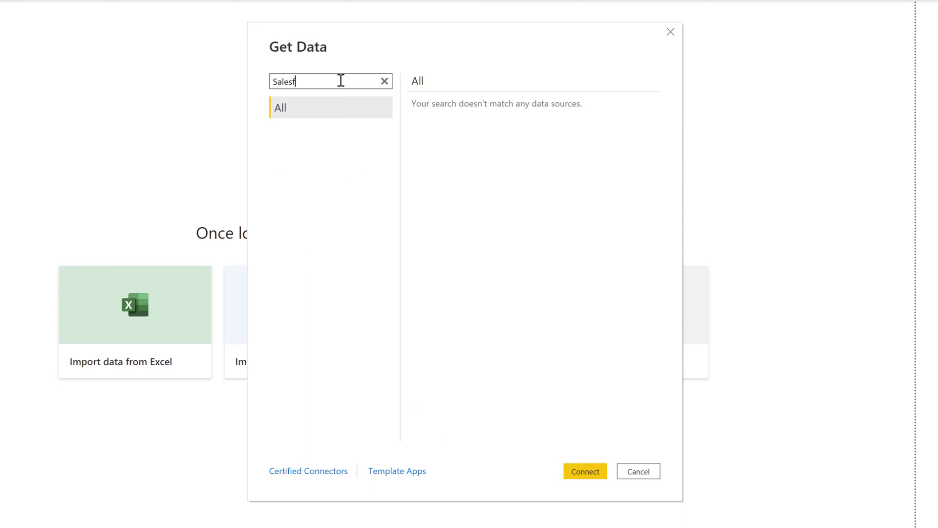
text(orce)
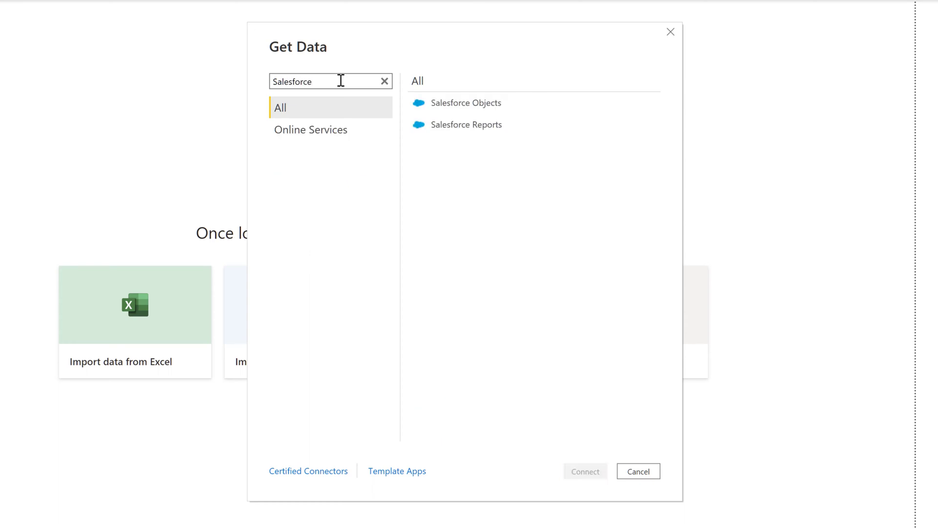
click(466, 103)
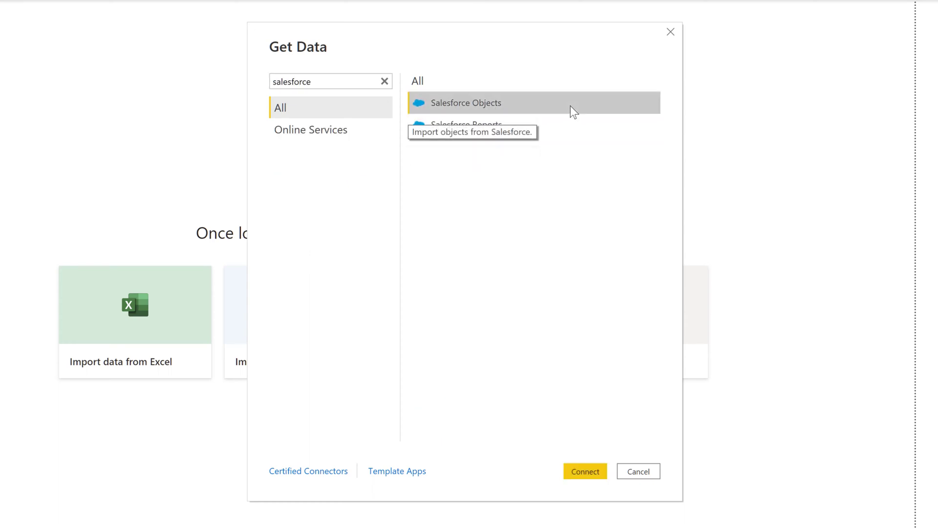
mouse_move(570, 120)
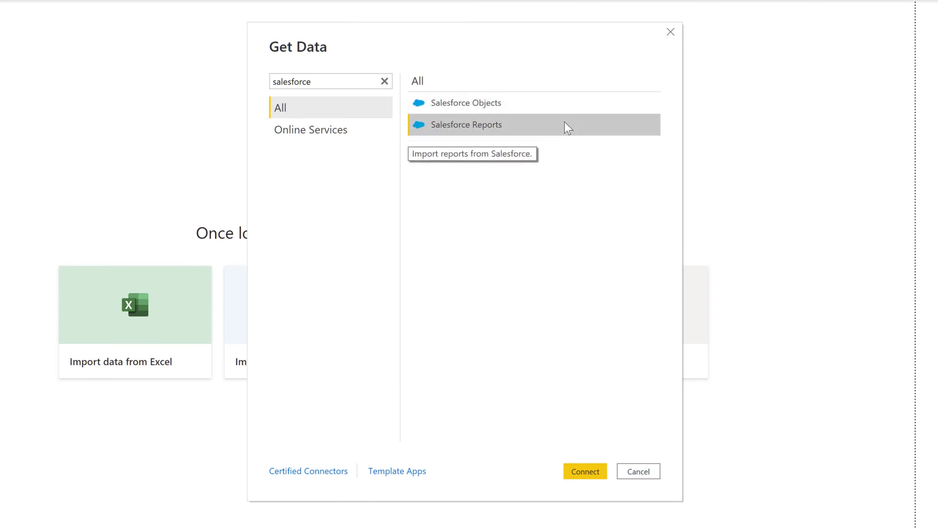
mouse_move(557, 129)
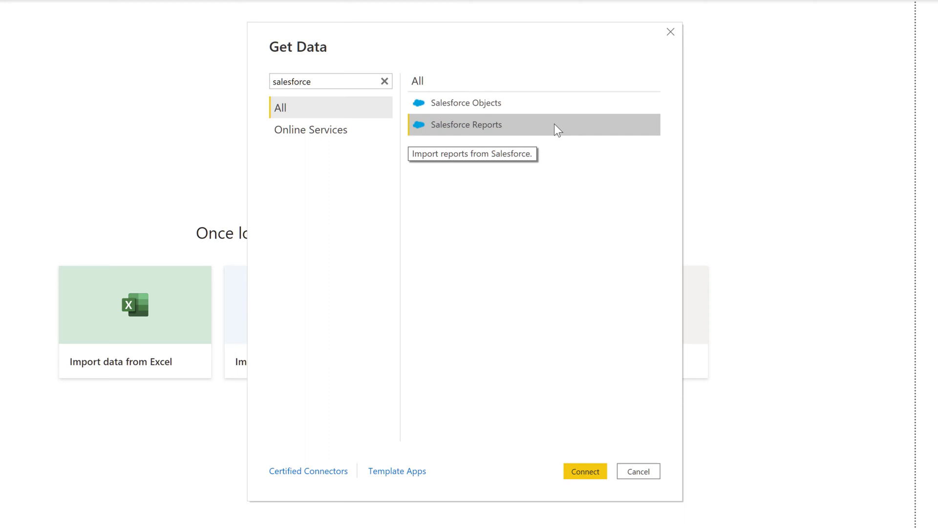
mouse_move(536, 102)
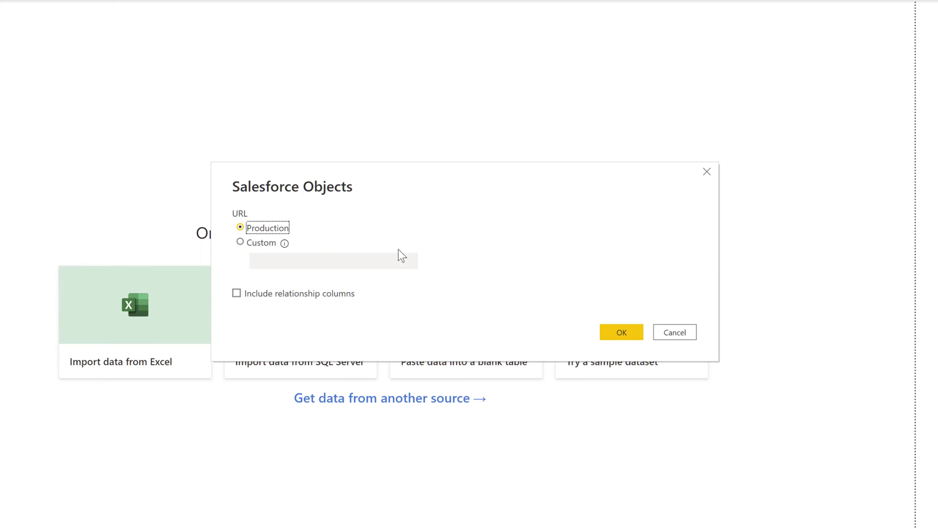
mouse_move(363, 233)
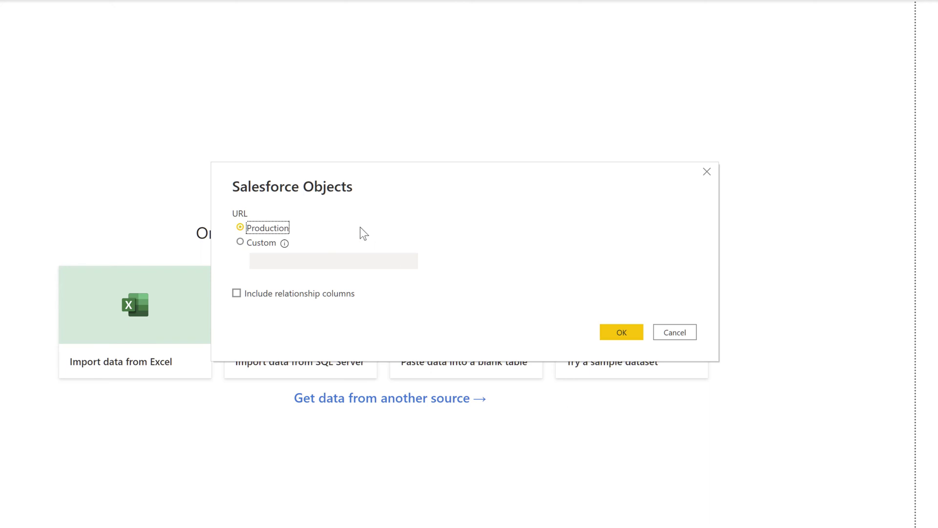
mouse_move(346, 214)
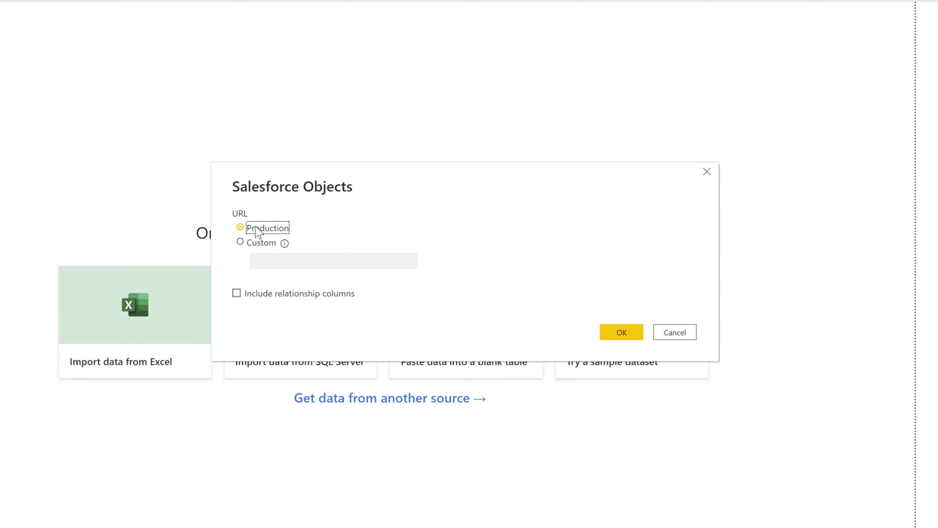
mouse_move(268, 237)
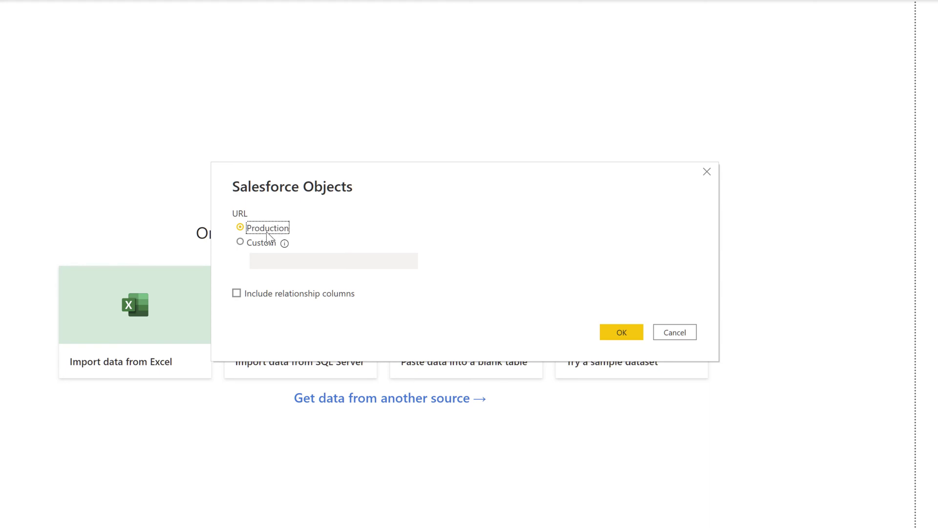
Step: Switch the Salesforce Objects URL option to Custom, then back to Production
click(240, 243)
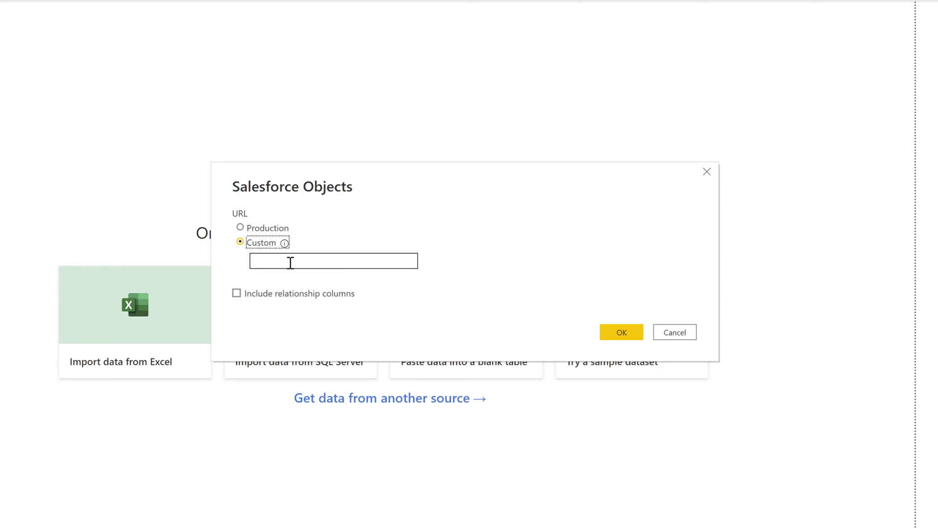
mouse_move(285, 261)
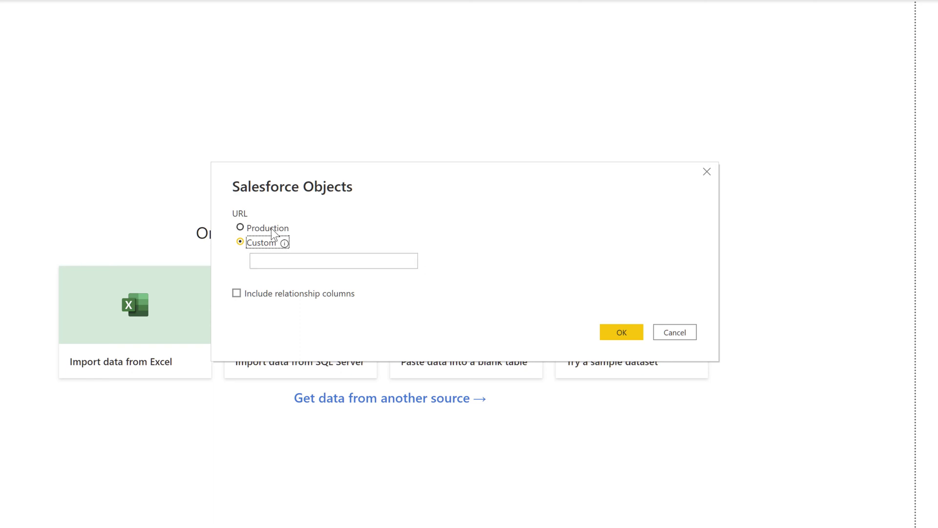
click(240, 228)
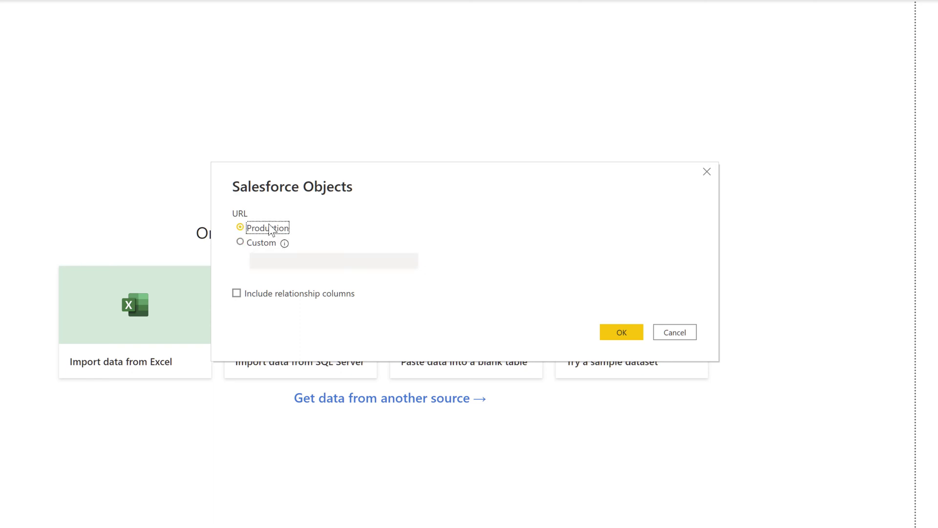
Step: Confirm the connection settings, sign in to Salesforce, and connect with that account
click(621, 331)
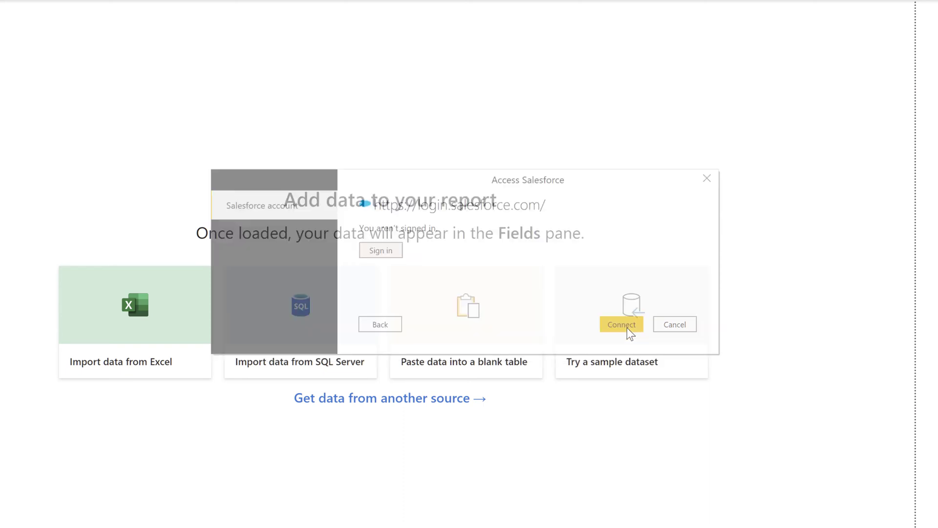
mouse_move(381, 250)
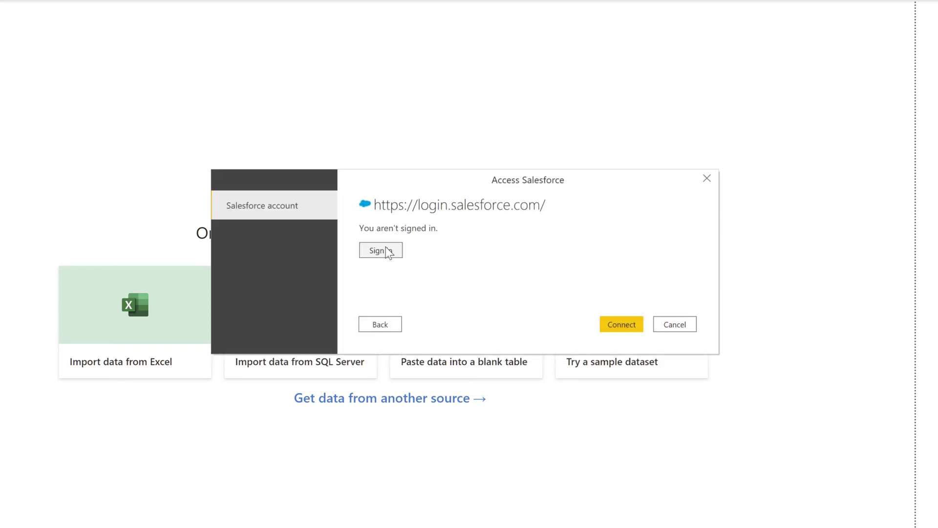
click(380, 250)
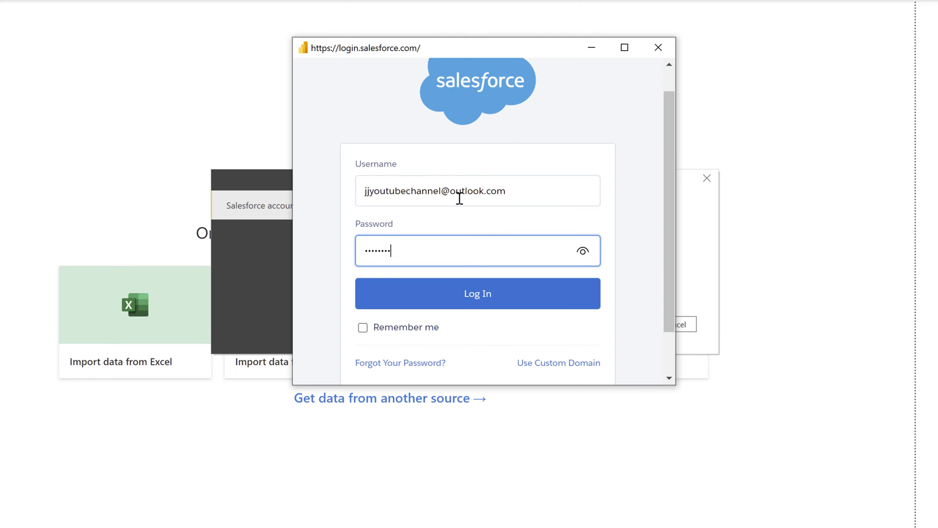
click(477, 293)
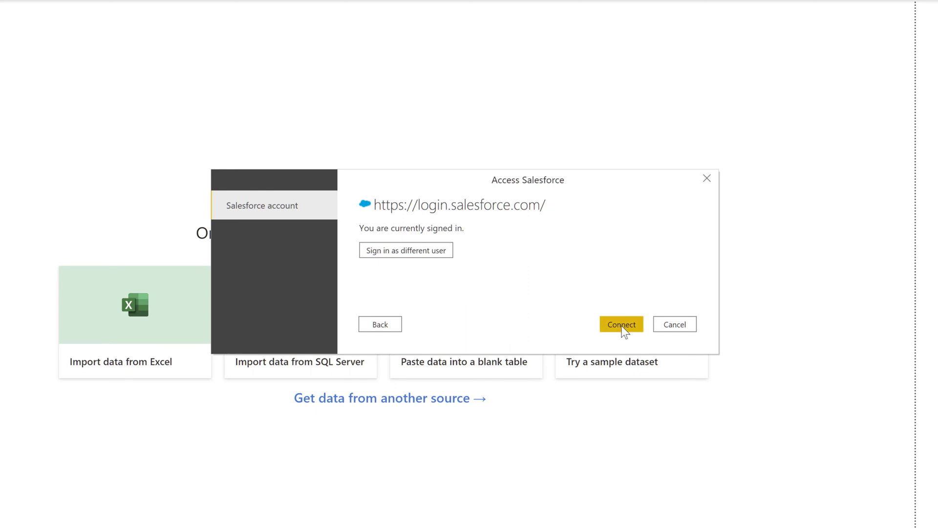
click(620, 323)
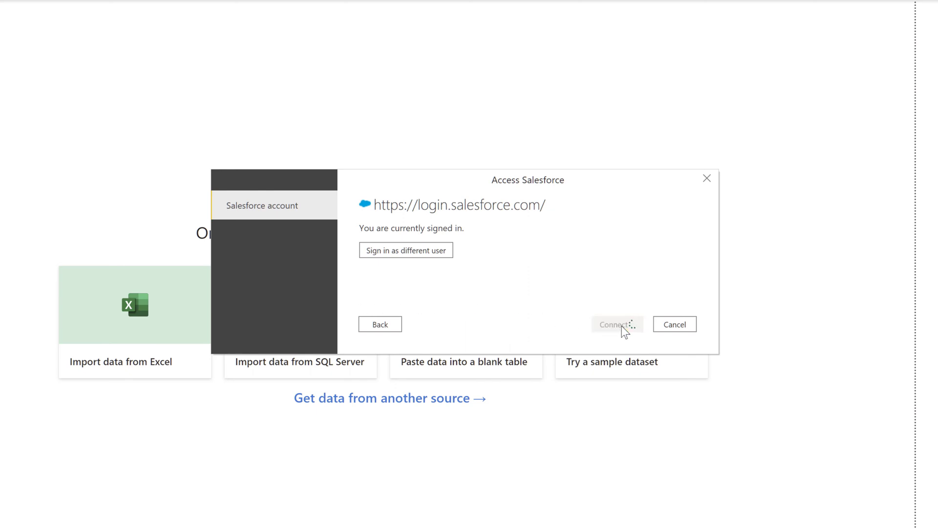
click(613, 323)
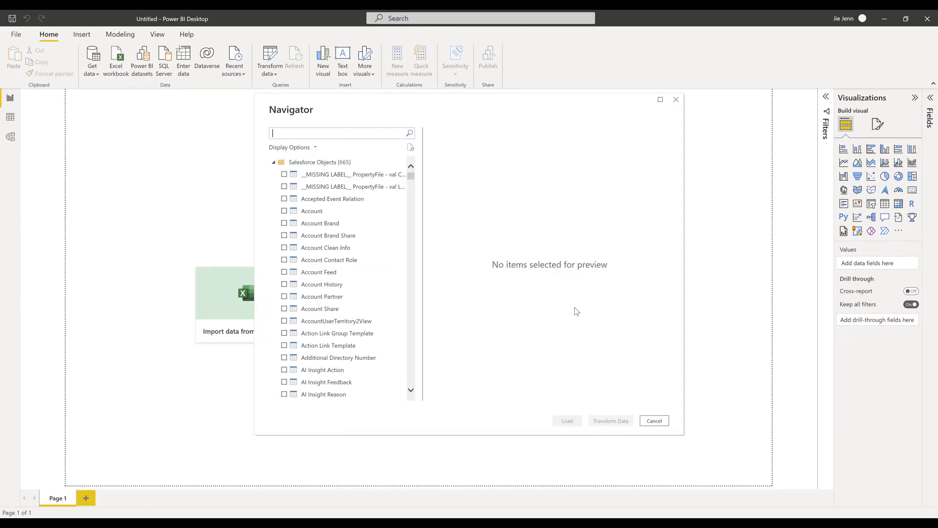
mouse_move(556, 335)
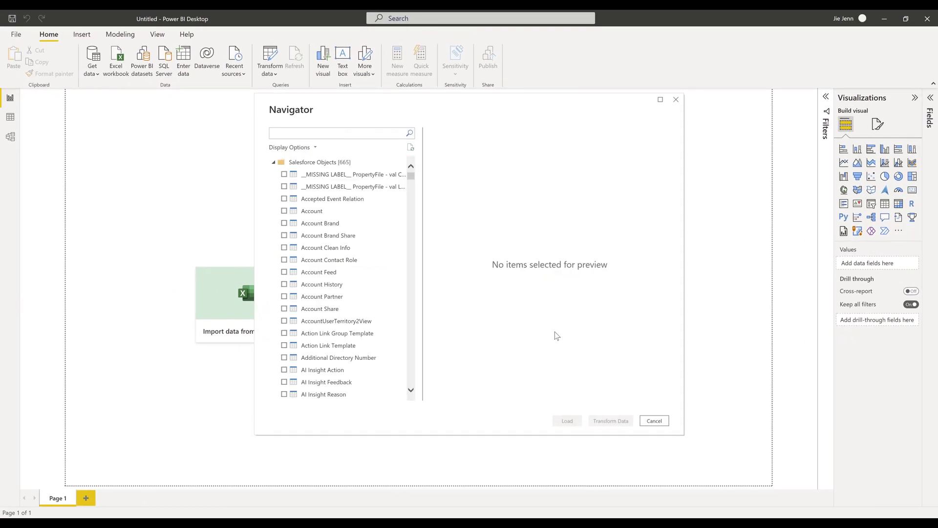
Step: Search Navigator for 'account' and tick Account, then search 'opportunit' for Opportunity
scroll(down, 3)
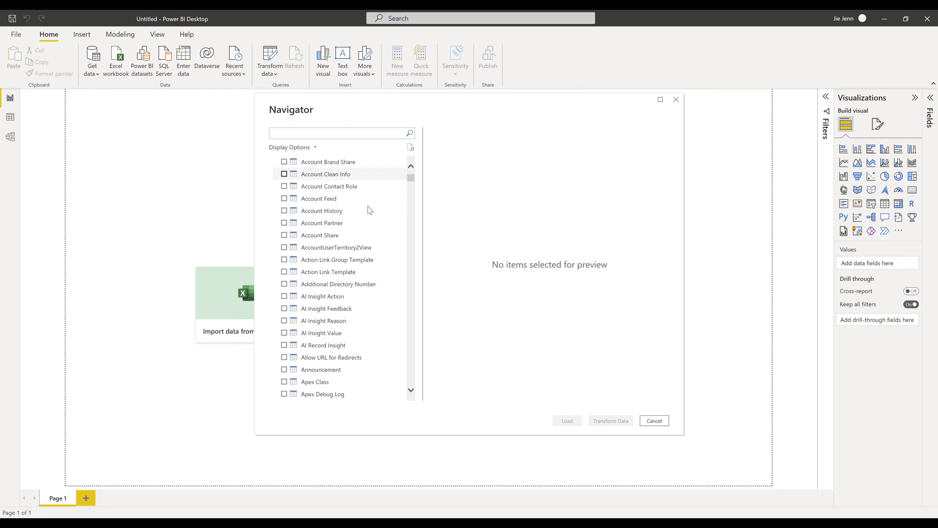
mouse_move(366, 213)
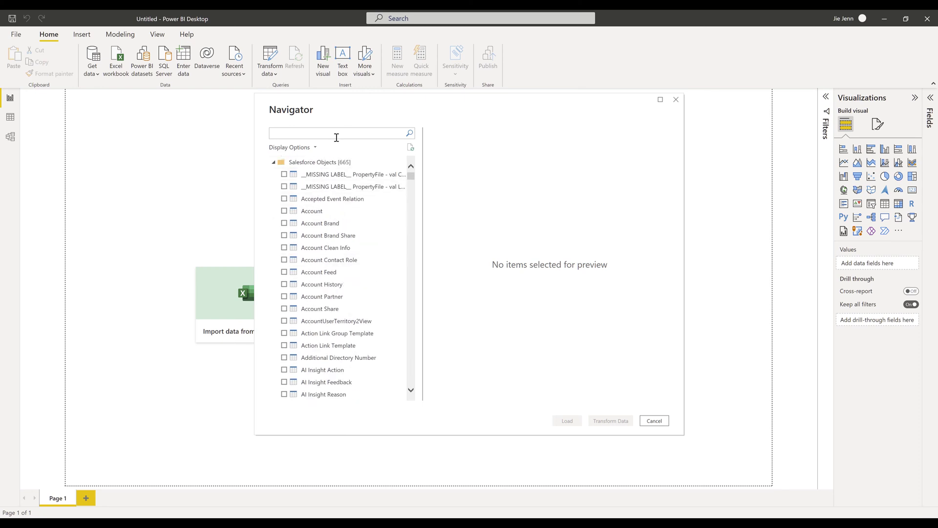
click(338, 133)
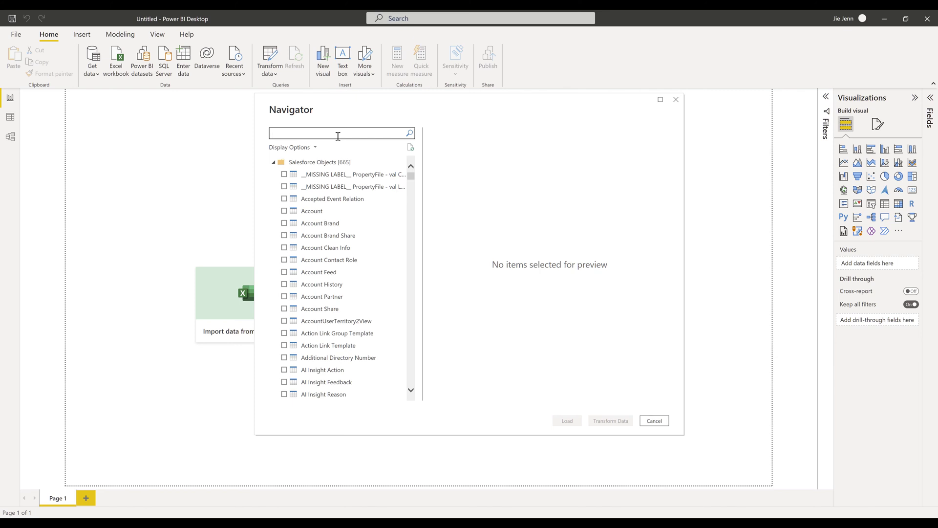
text(a)
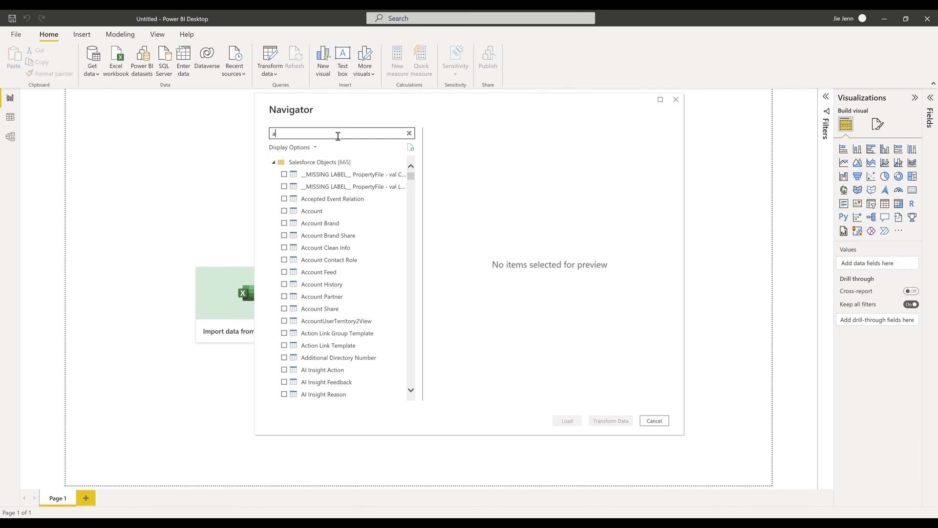
text(ccount)
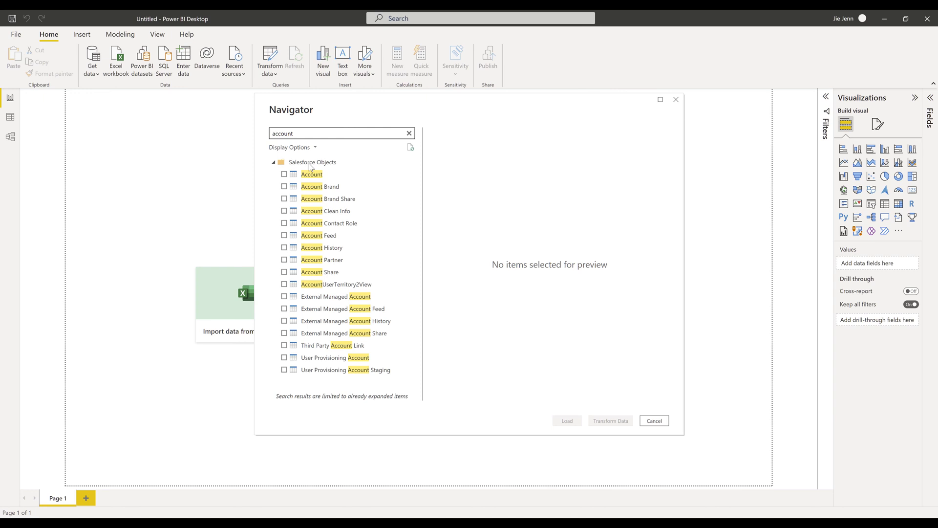
click(283, 174)
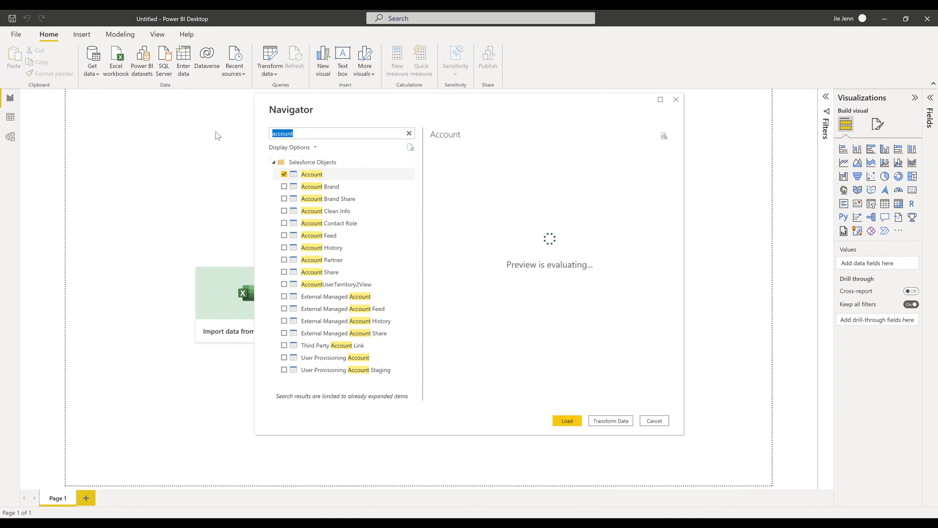
text(opportunity)
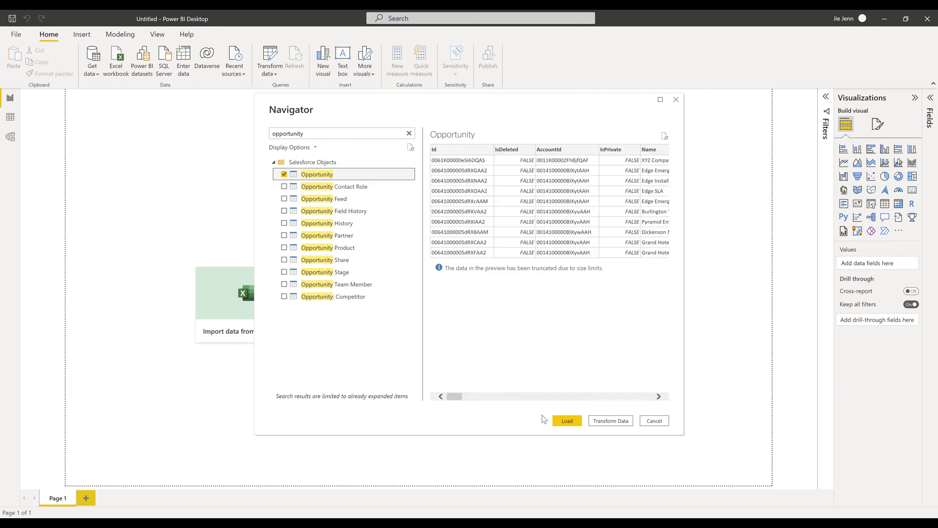
mouse_move(610, 420)
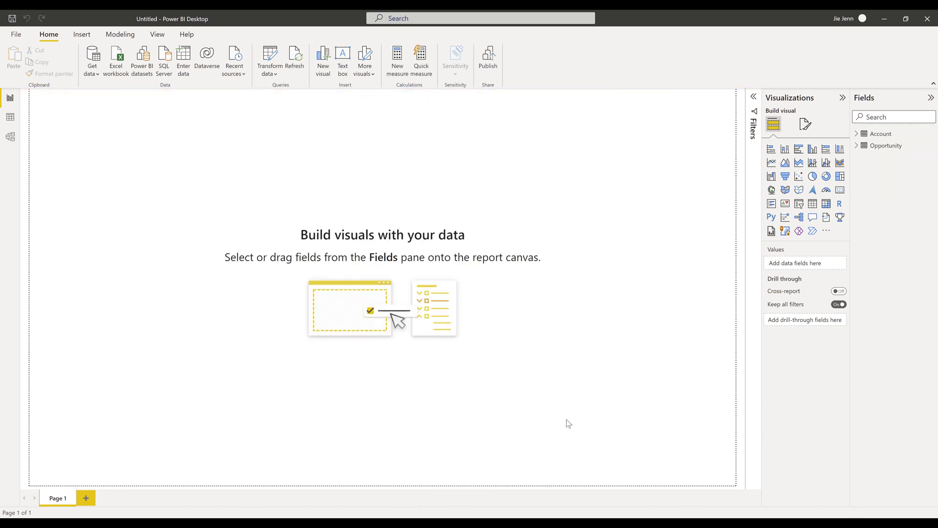
mouse_move(893, 348)
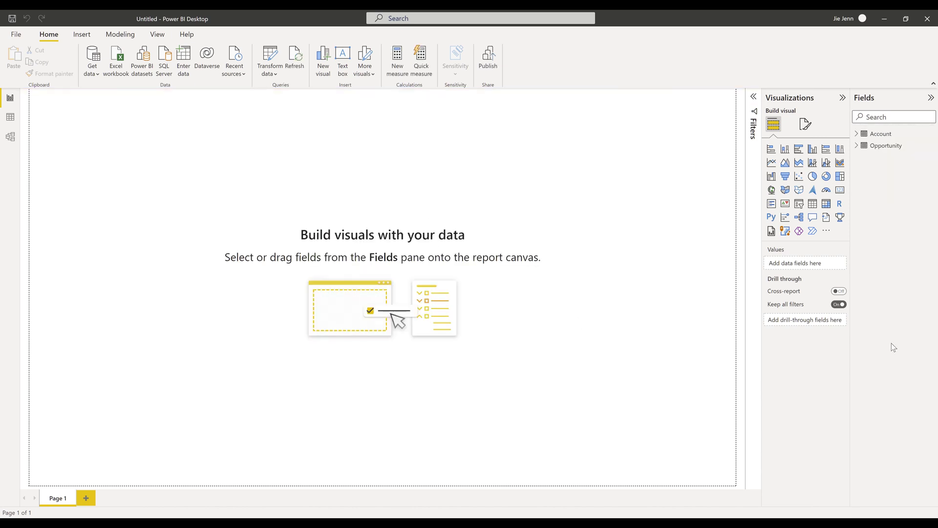
mouse_move(869, 98)
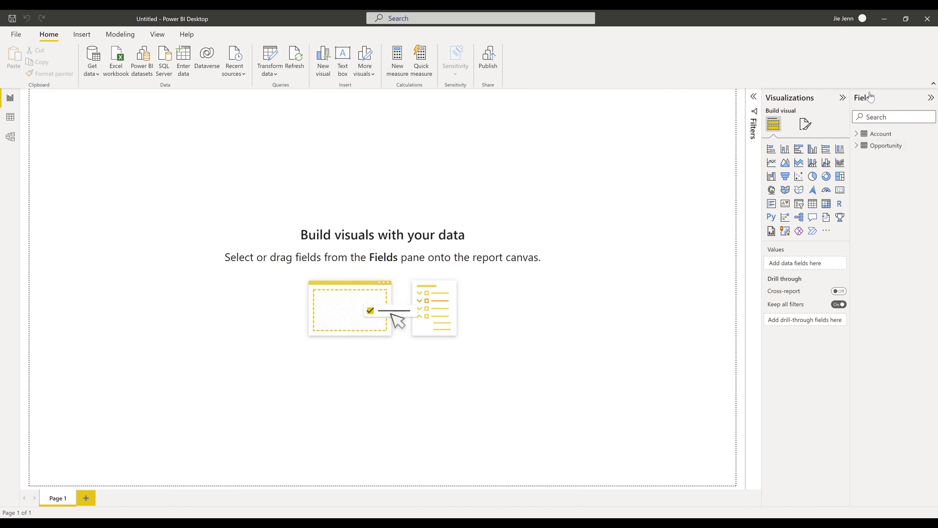
mouse_move(891, 223)
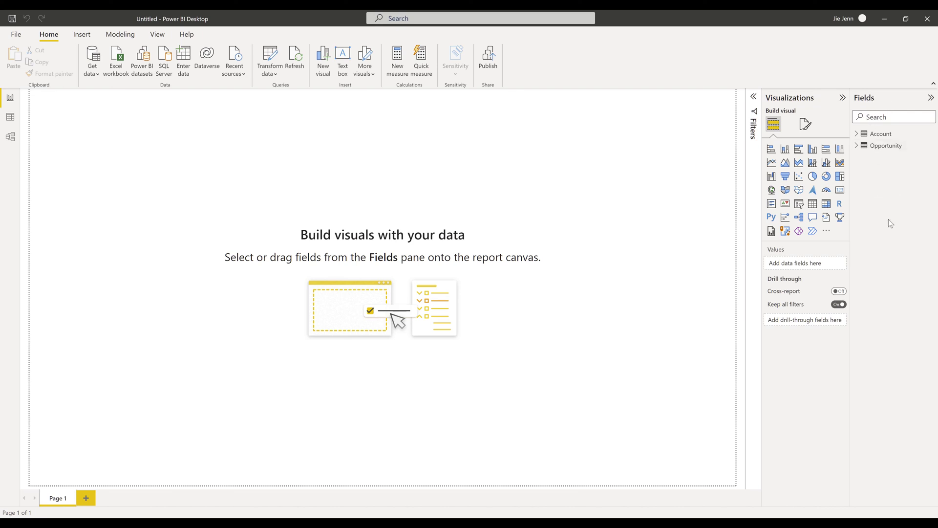
Step: Expand the Account table in the Fields pane to list its fields
click(881, 134)
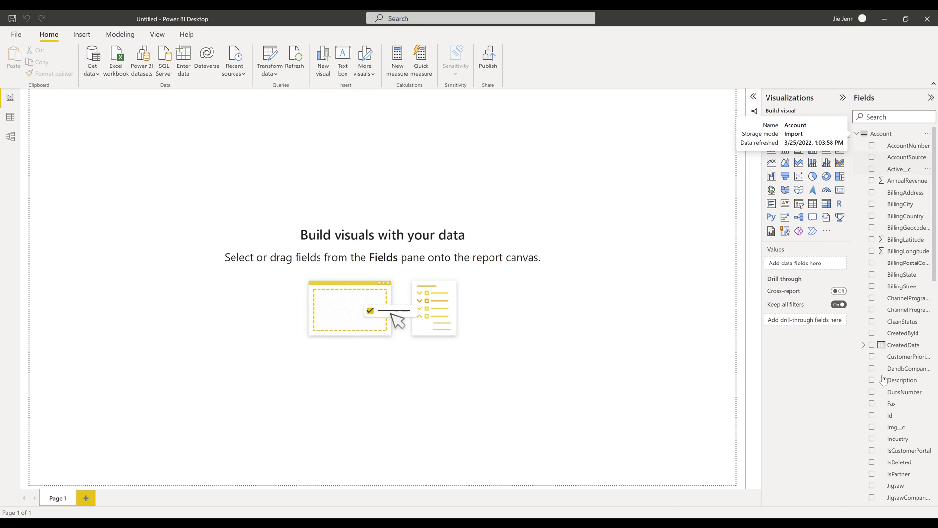
mouse_move(875, 355)
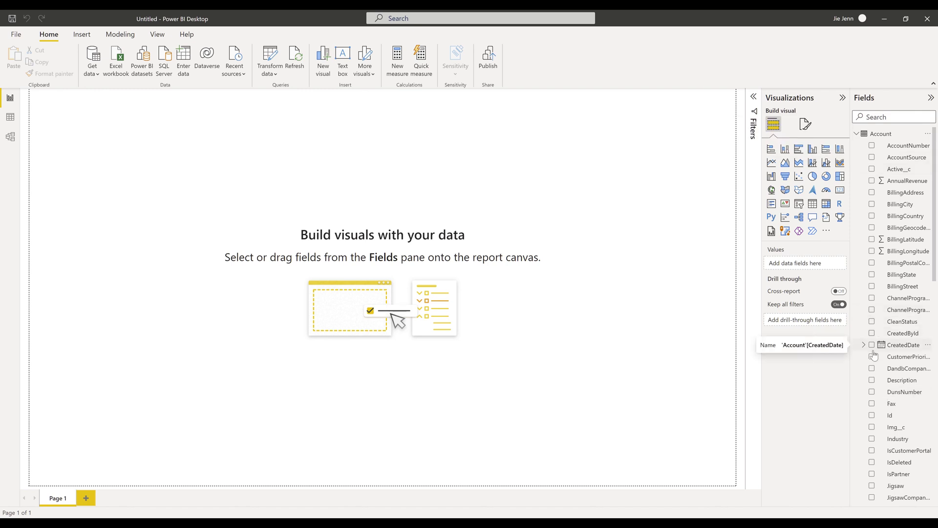